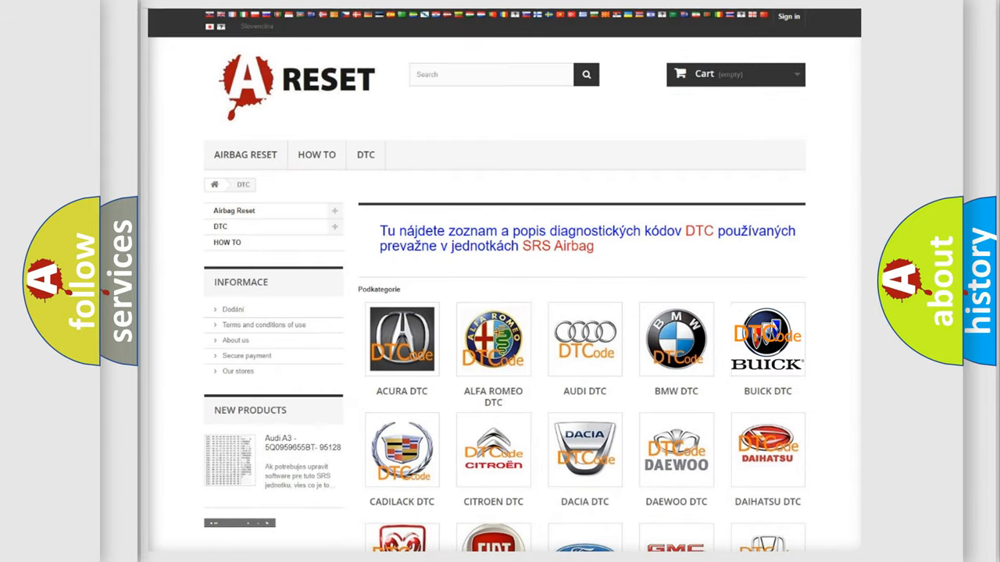
Step: Show the Buick DTC code list from the BUICK DTC thumbnail and browse down to the SRS airbag codes
click(767, 339)
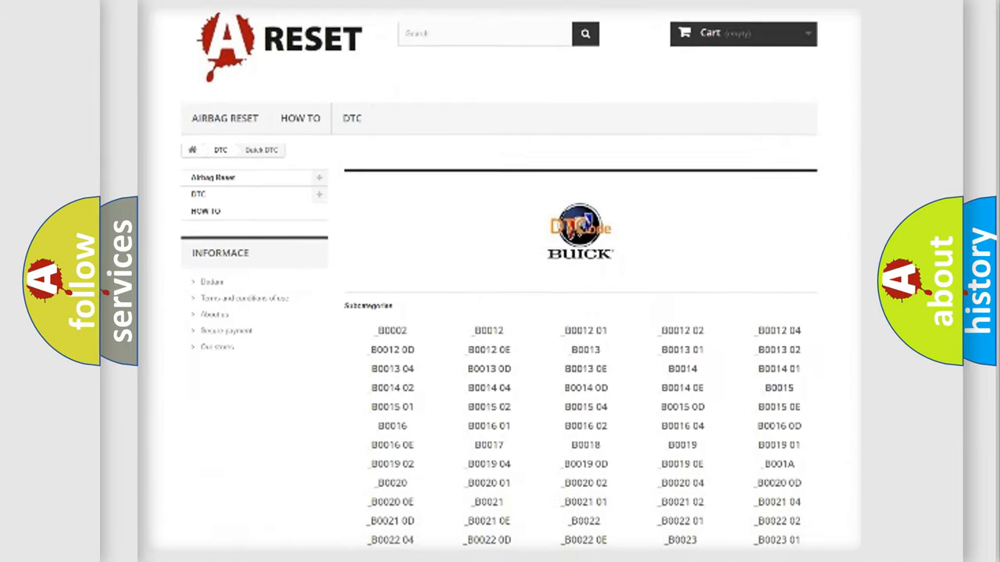
scroll(down, 3)
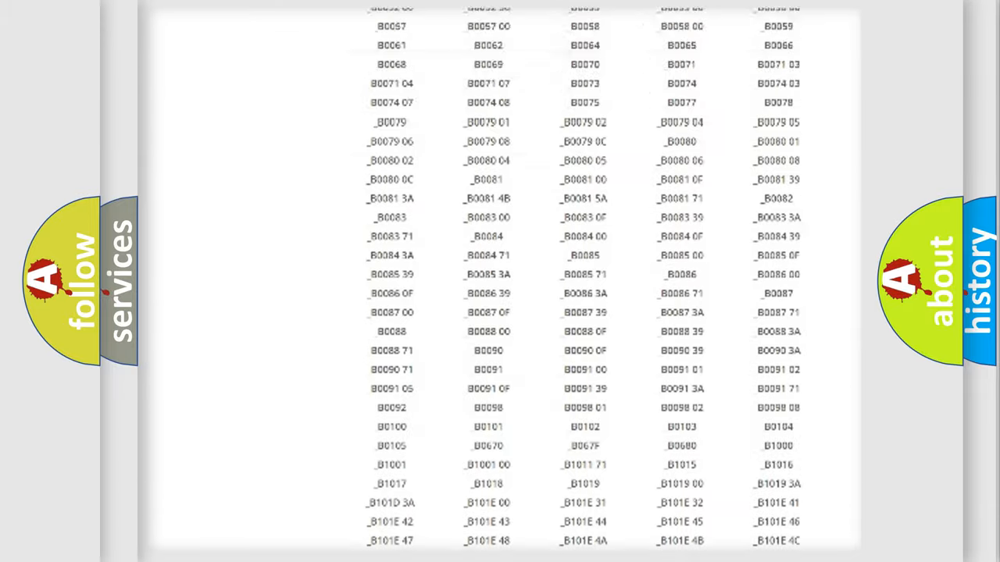